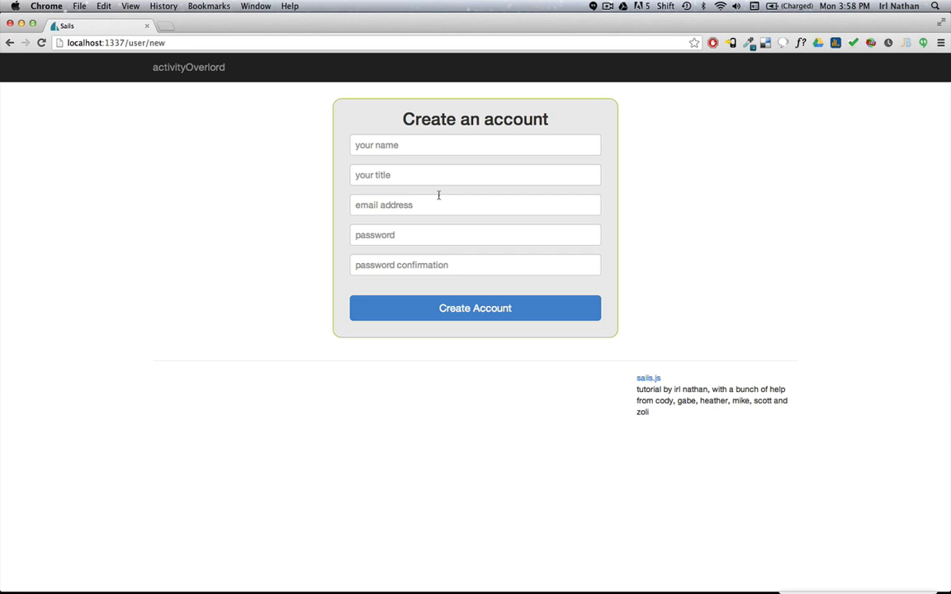
mouse_move(565, 200)
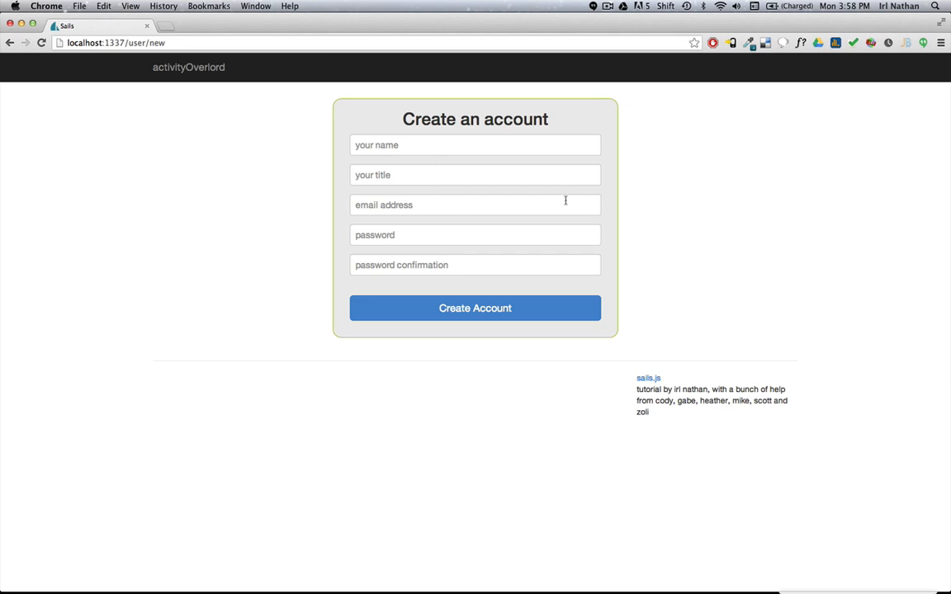
mouse_move(570, 200)
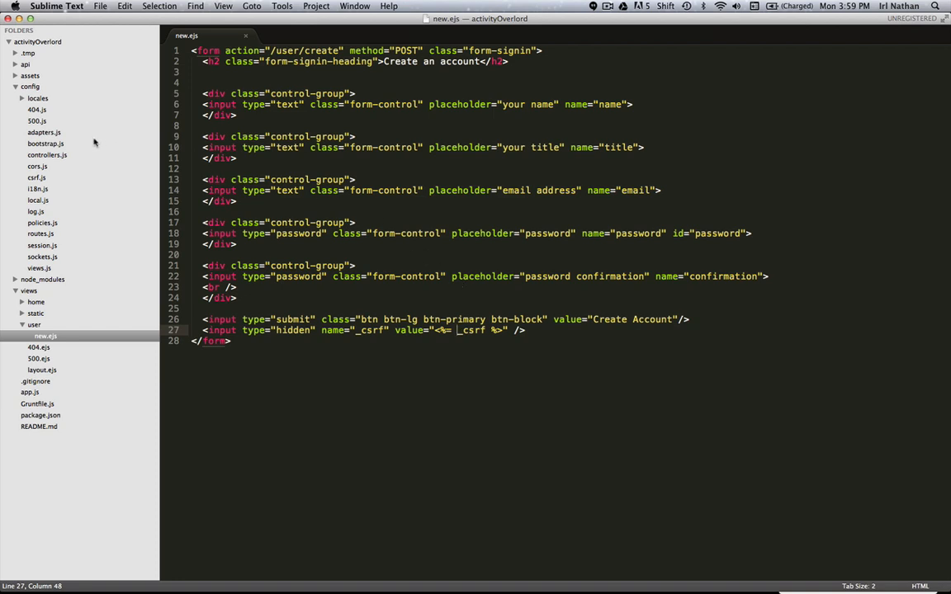
Inspect the csrf true setting in the CSRF config, then return to the sign-up template.
left_click(36, 177)
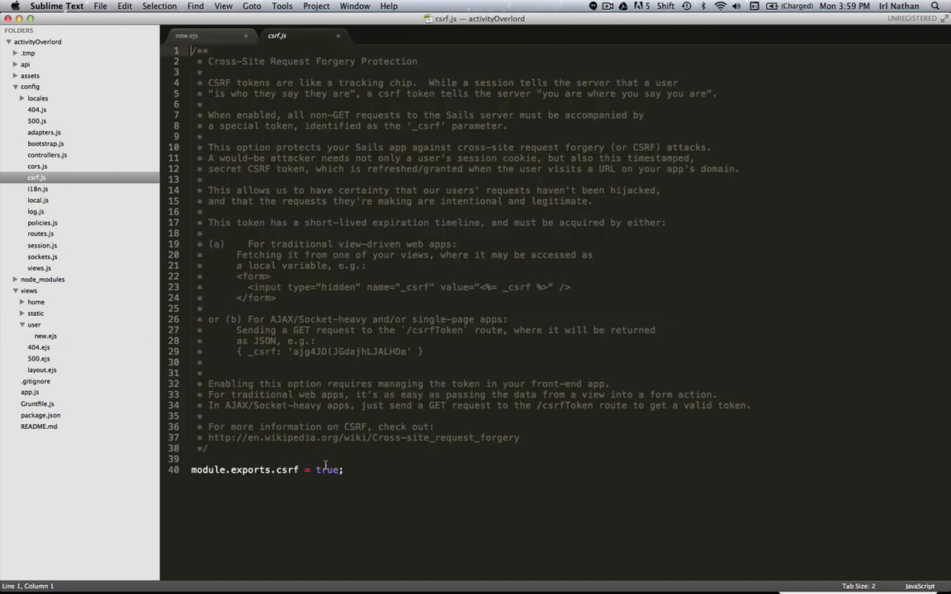
double_click(328, 470)
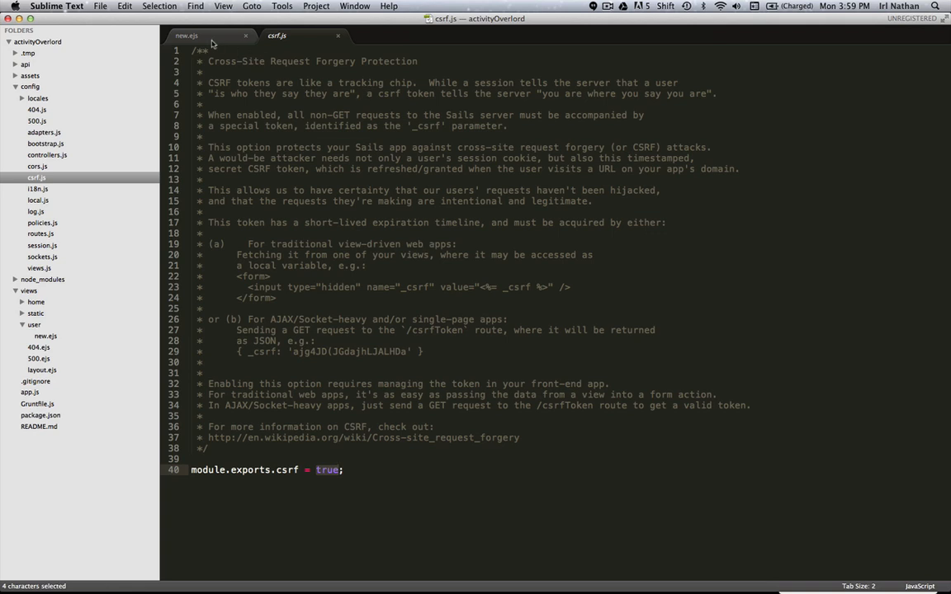
left_click(196, 39)
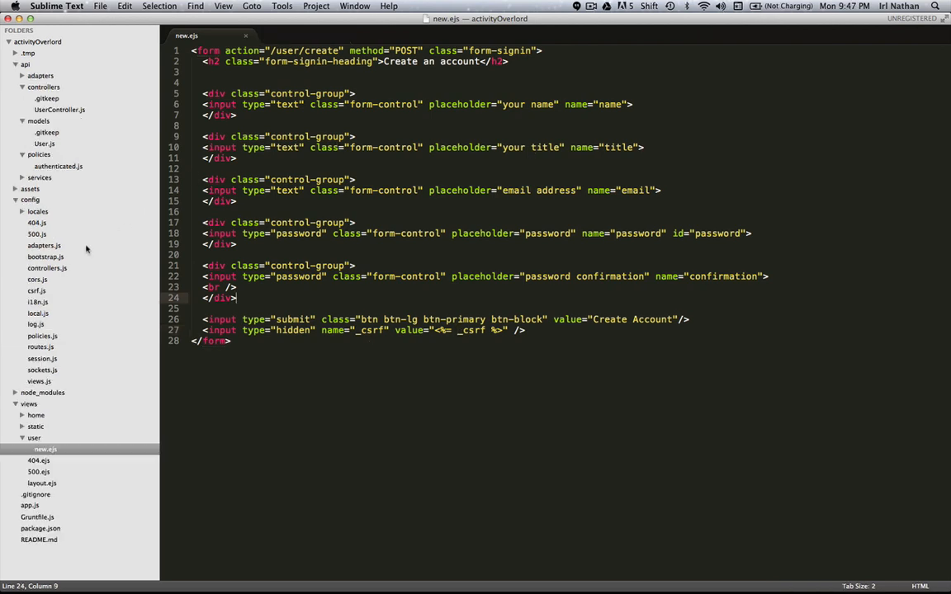
Set shortcuts and rest to true in config/controllers.js, save, and open UserController.js.
left_click(46, 267)
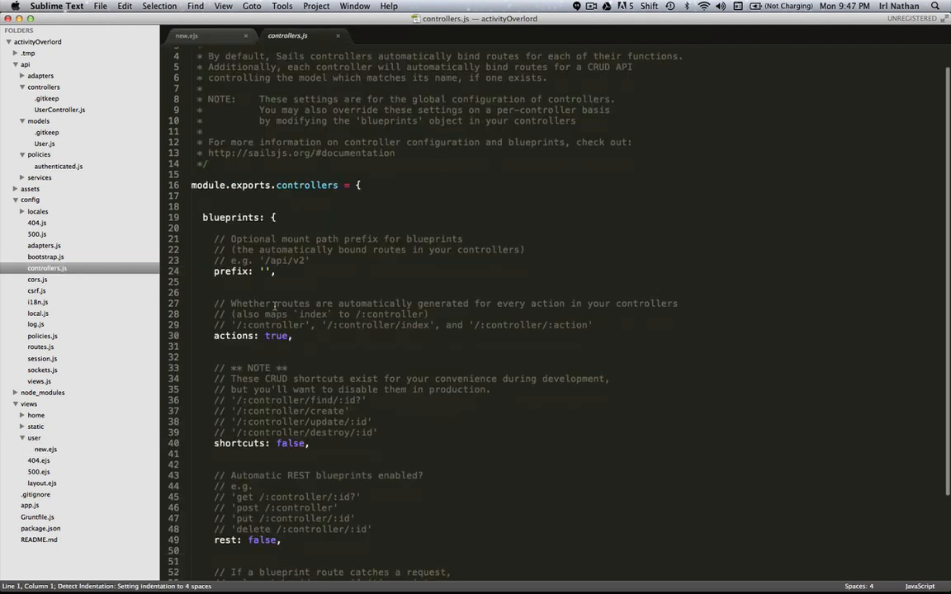
scroll("down", 3)
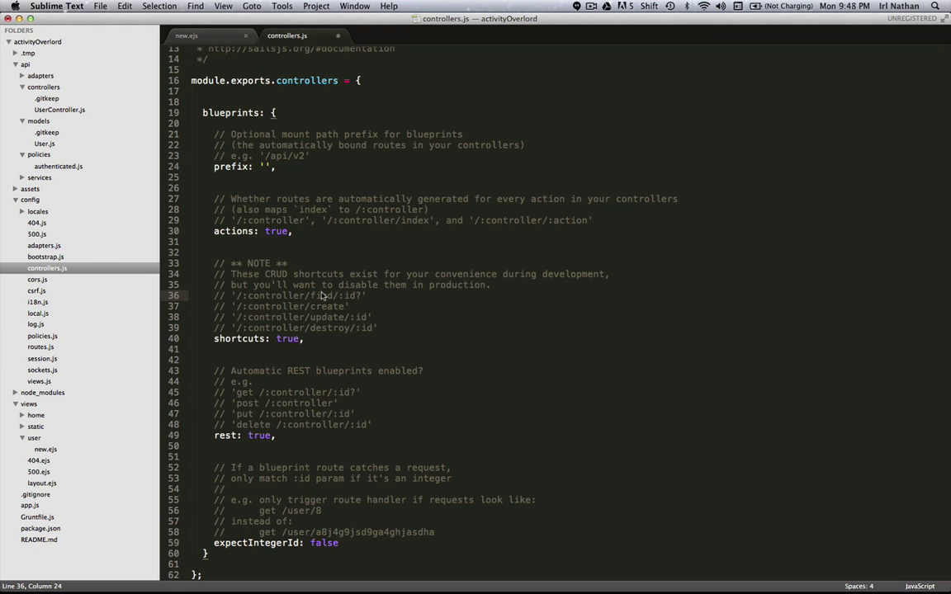
key("cmd+s")
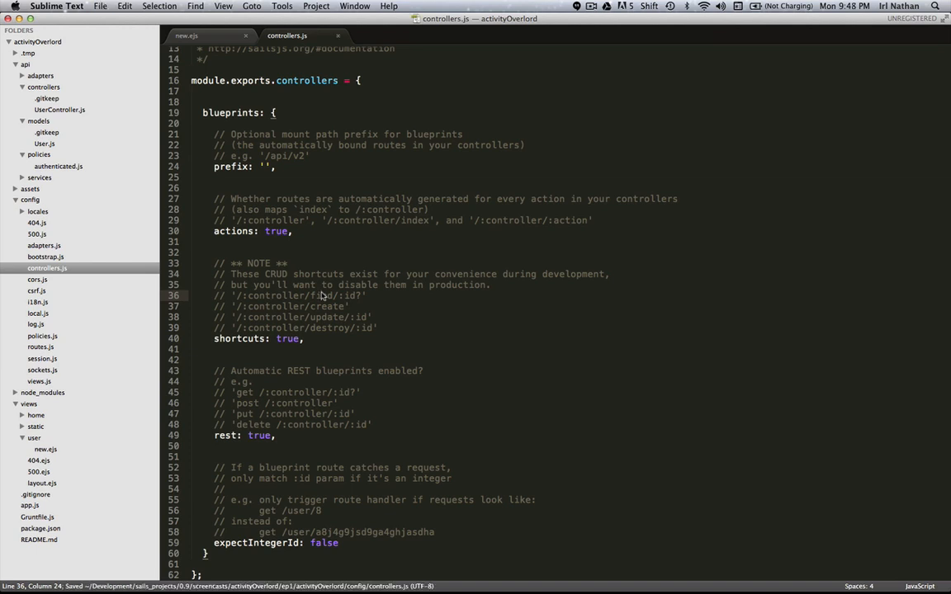
mouse_move(84, 112)
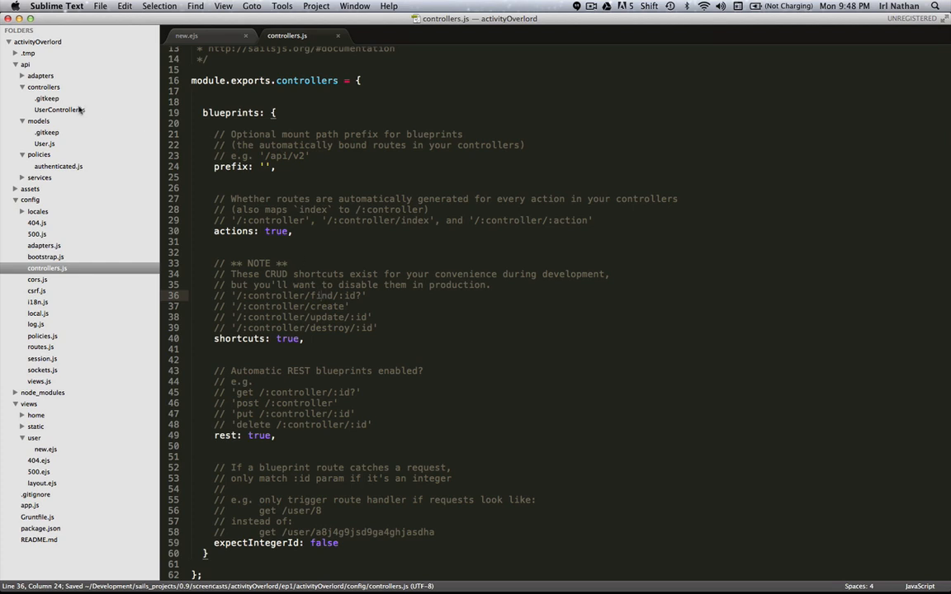
left_click(61, 110)
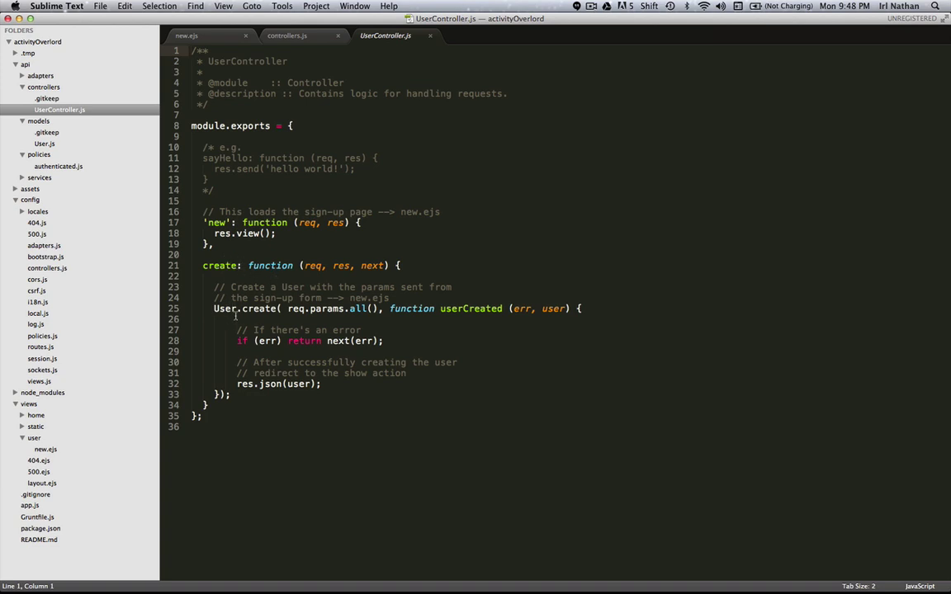
mouse_move(256, 319)
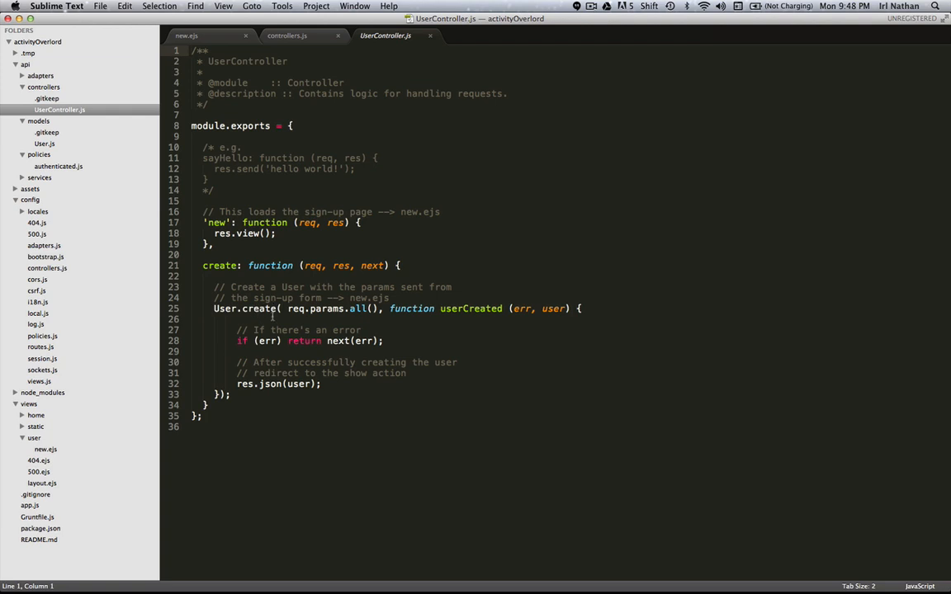
mouse_move(304, 330)
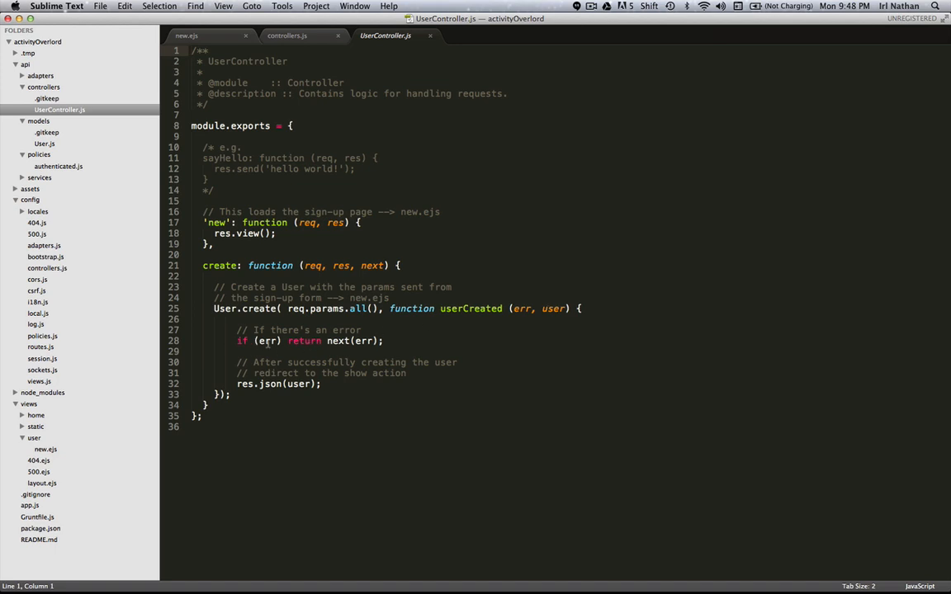
mouse_move(302, 341)
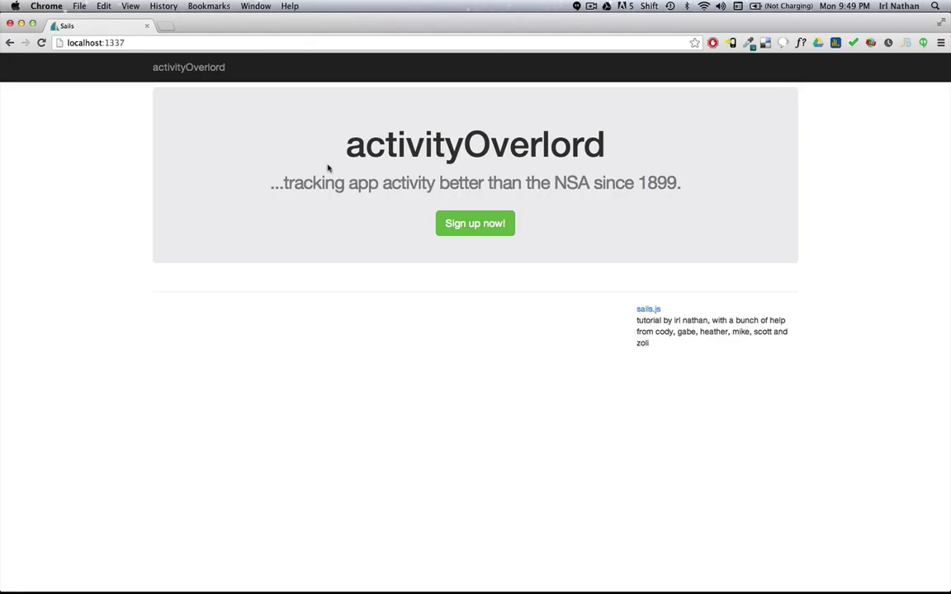
mouse_move(467, 223)
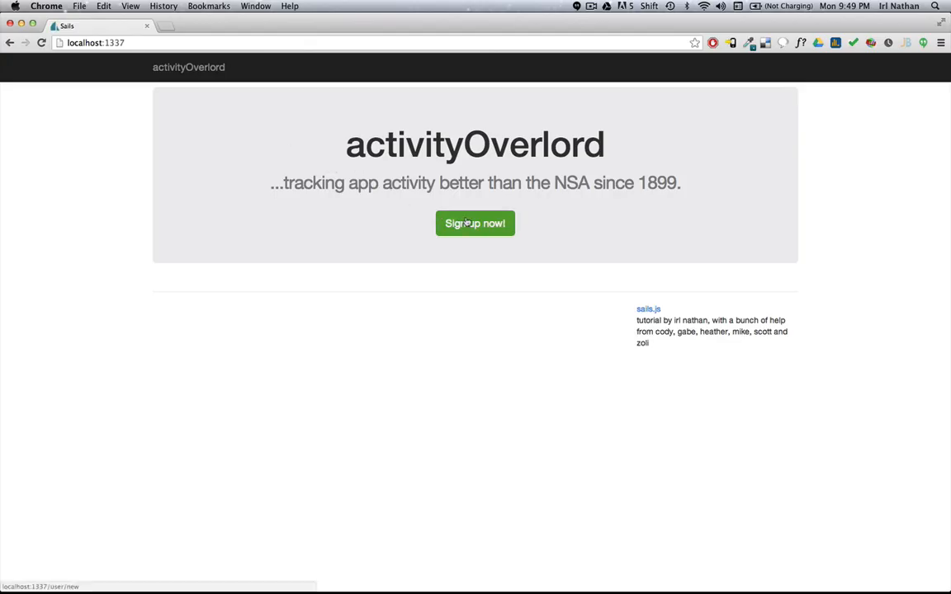
Sign up Nathan, titled Ponzic, with a ponzicoder email and password, and create the account.
left_click(474, 223)
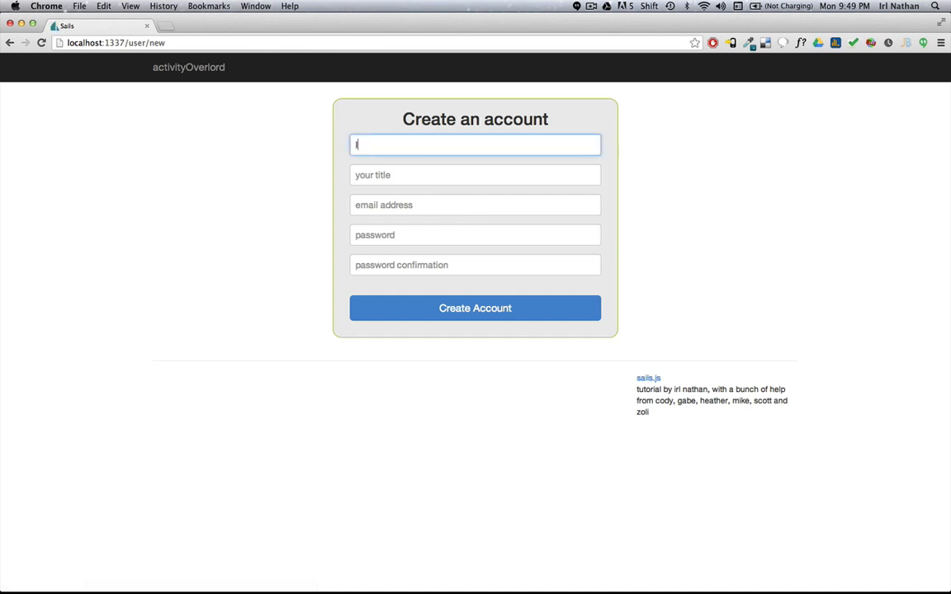
type("rl Nathan")
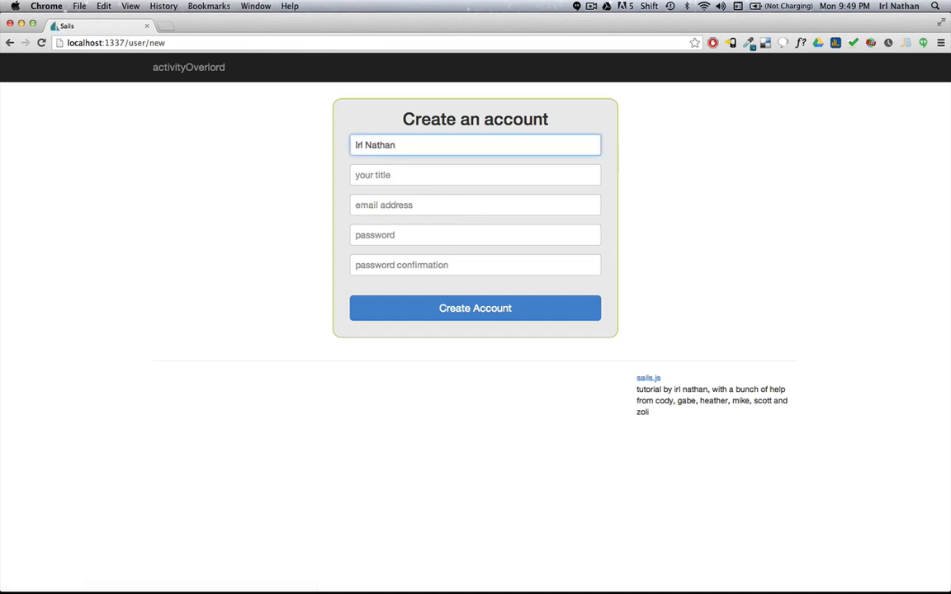
type("Ponzicoder")
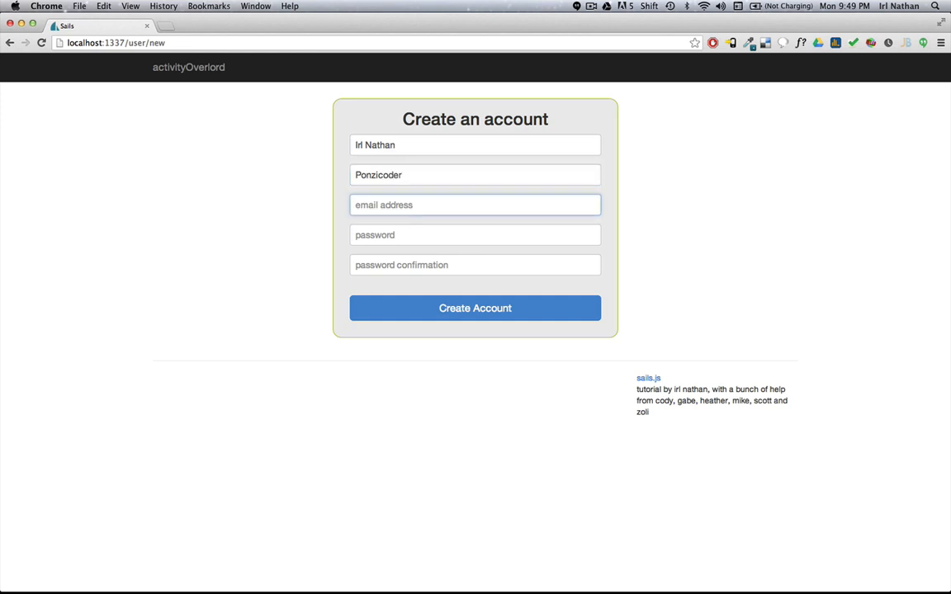
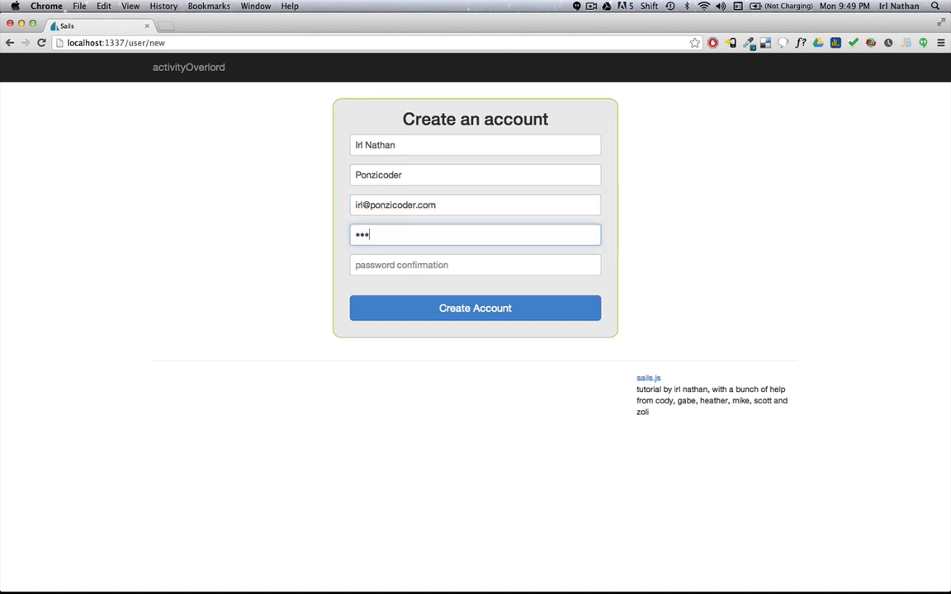
type("•••")
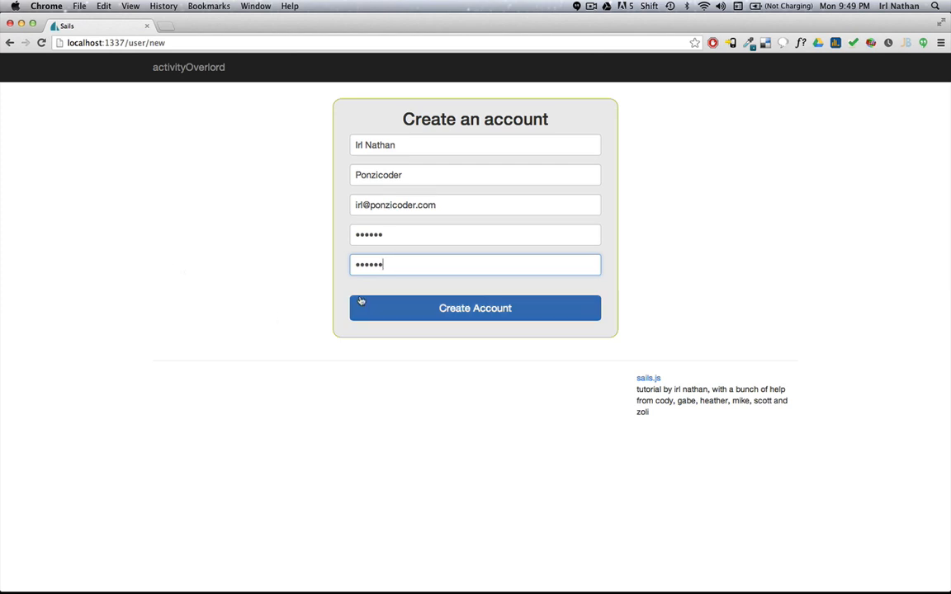
left_click(474, 308)
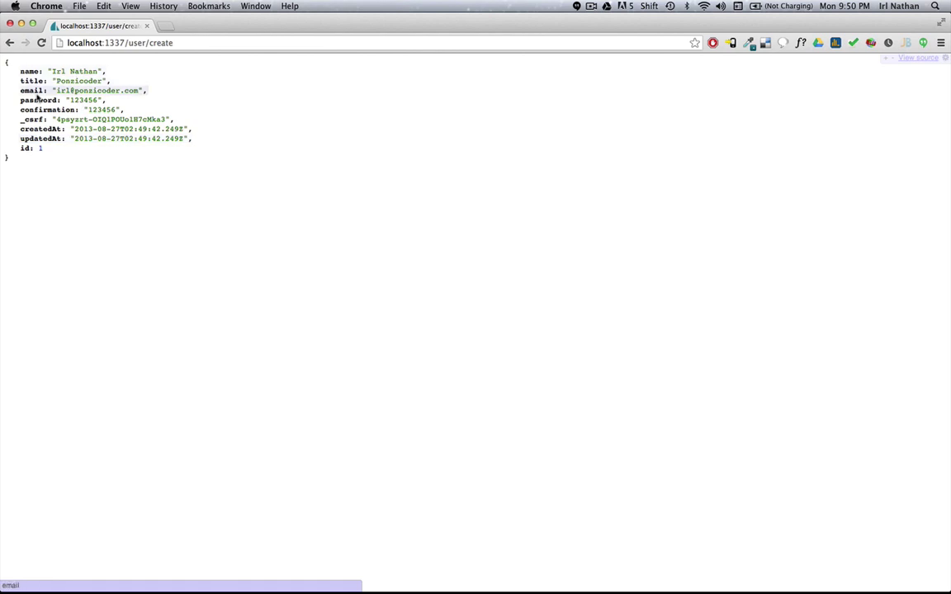
mouse_move(47, 110)
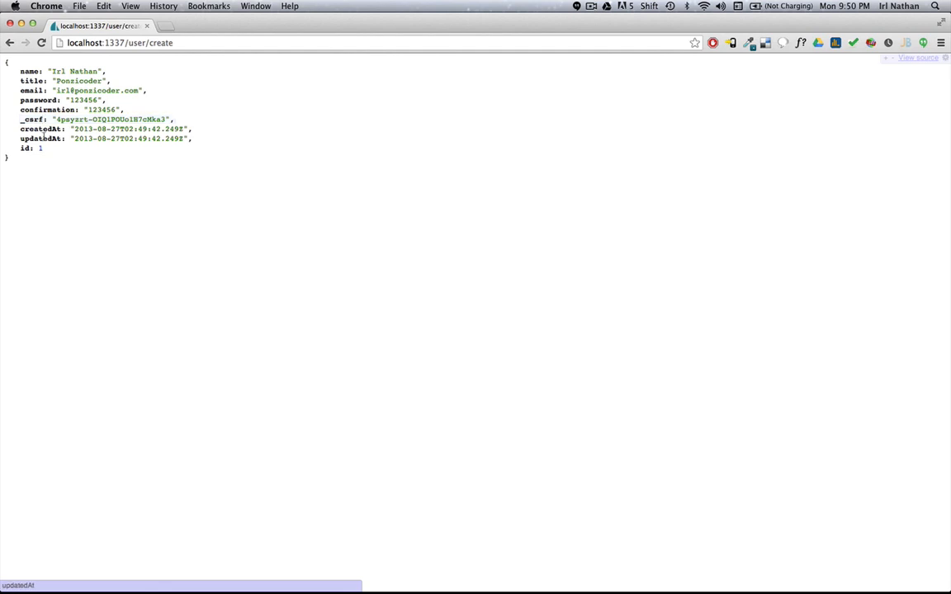
mouse_move(70, 145)
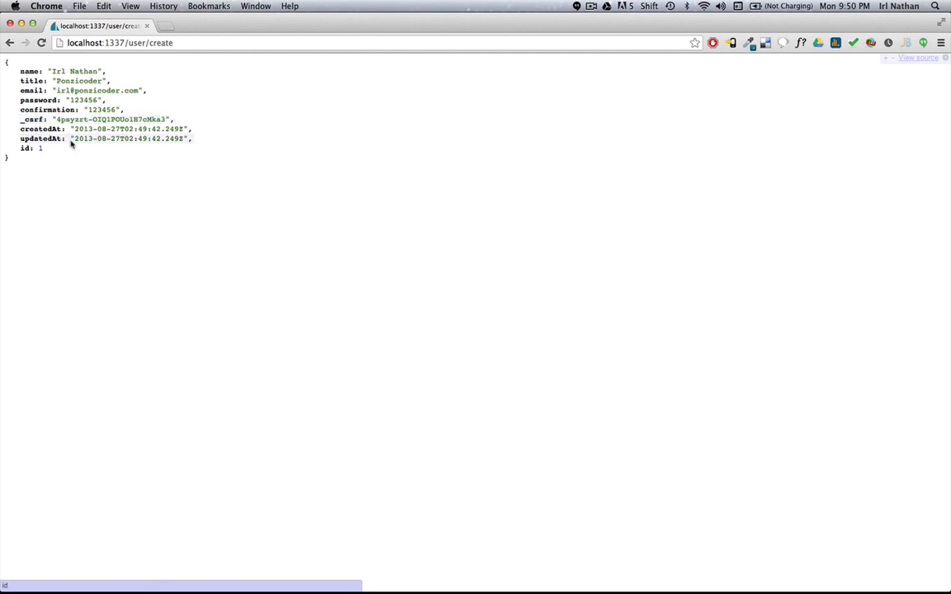
mouse_move(71, 143)
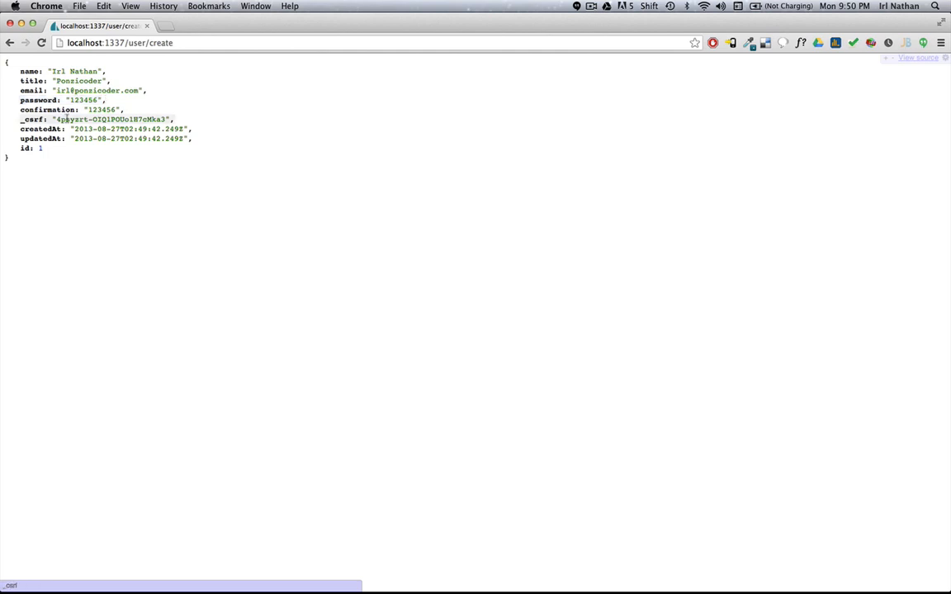
mouse_move(68, 114)
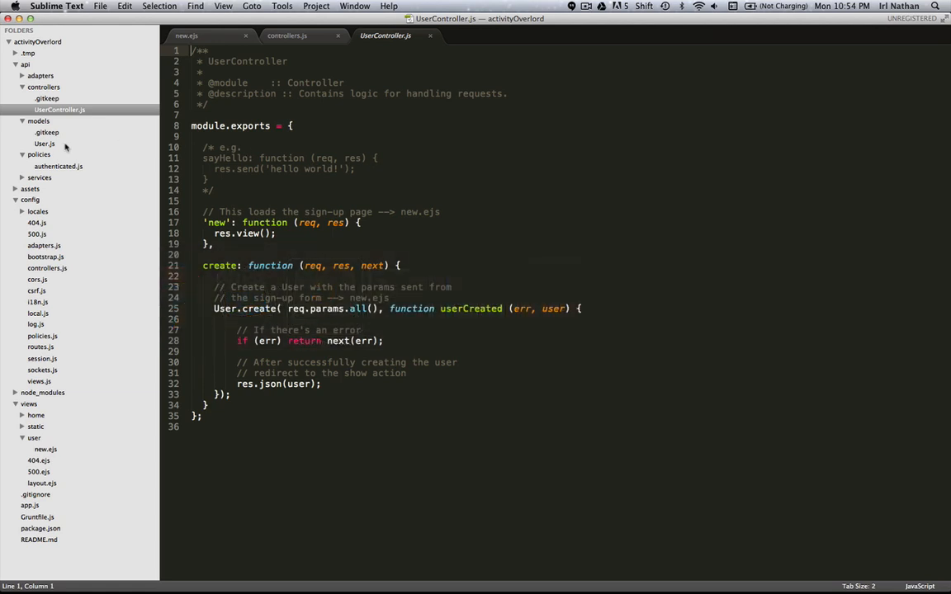
Add a toJSON method to User.js deleting password, confirmation, encryptedPassword and _csrf.
left_click(44, 143)
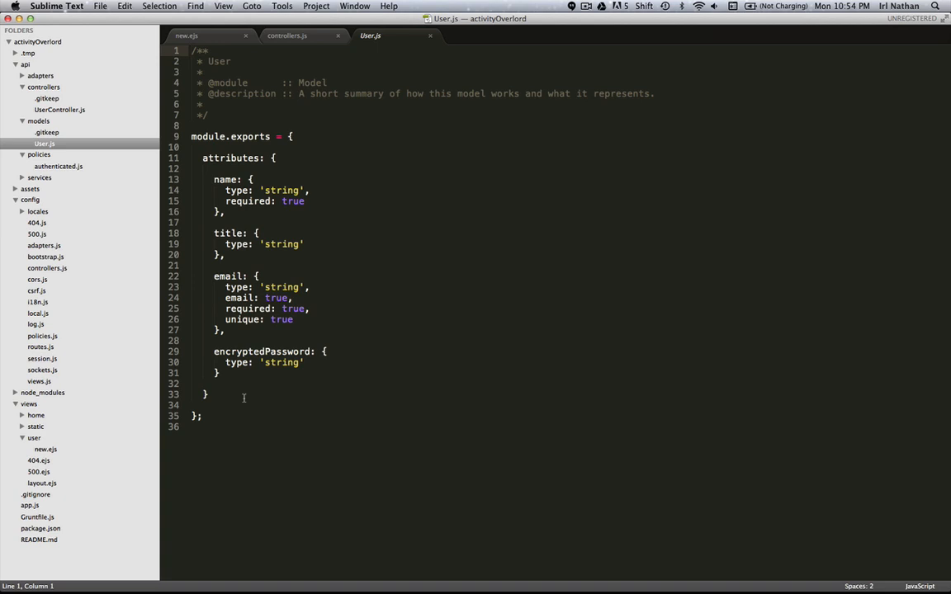
left_click(220, 372)
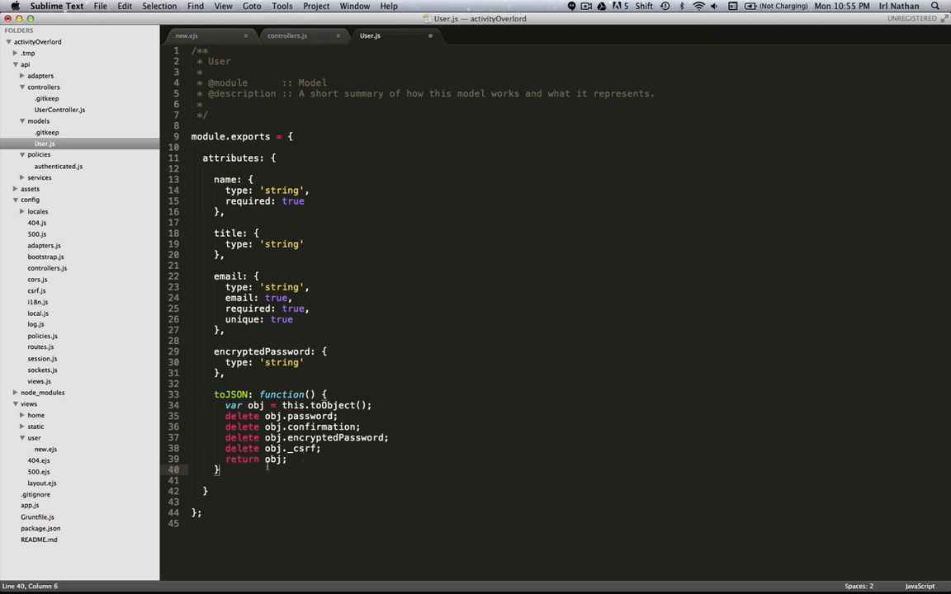
key("cmd+tab")
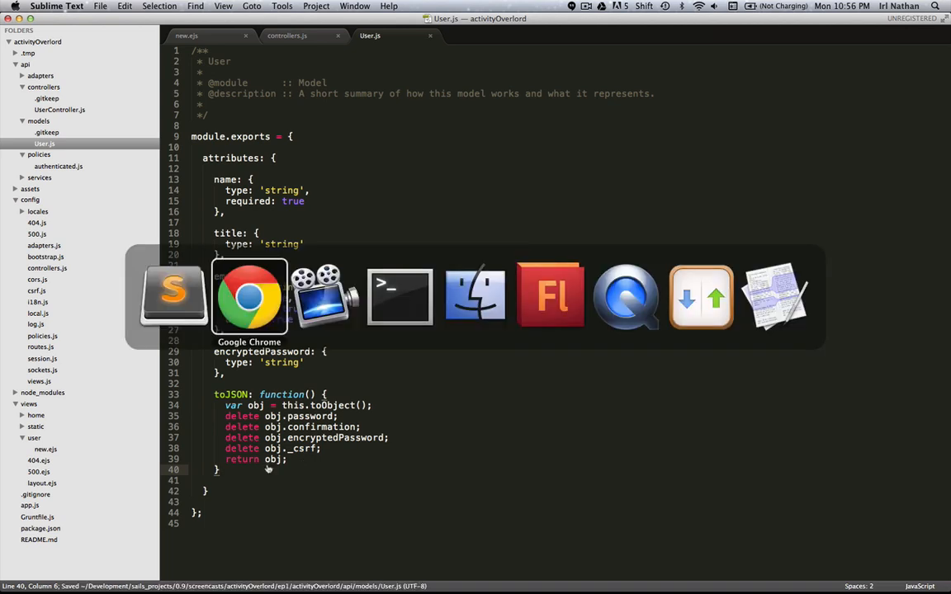
Reload localhost:1337/user in Chrome to view the stored user record.
left_click(401, 297)
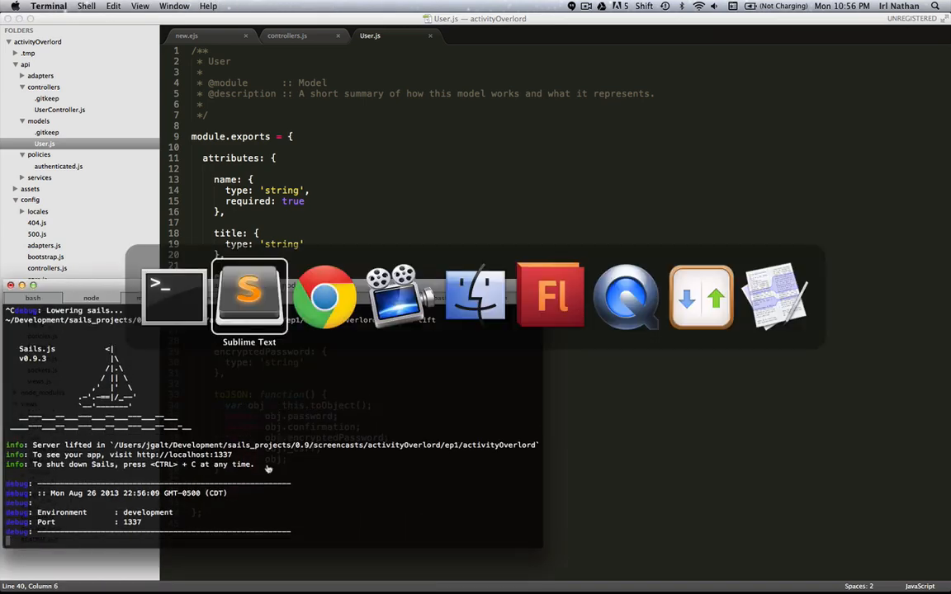
left_click(325, 295)
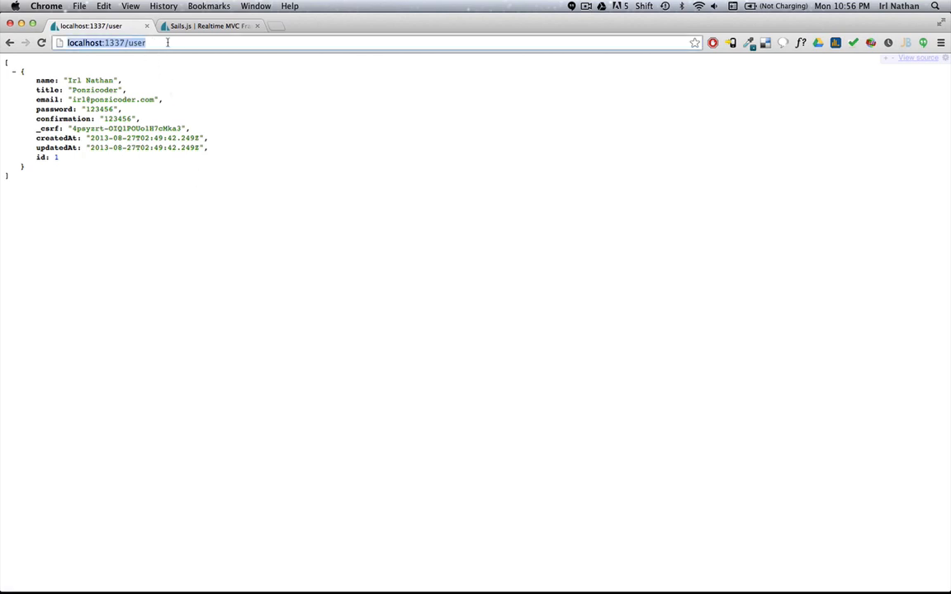
key("Return")
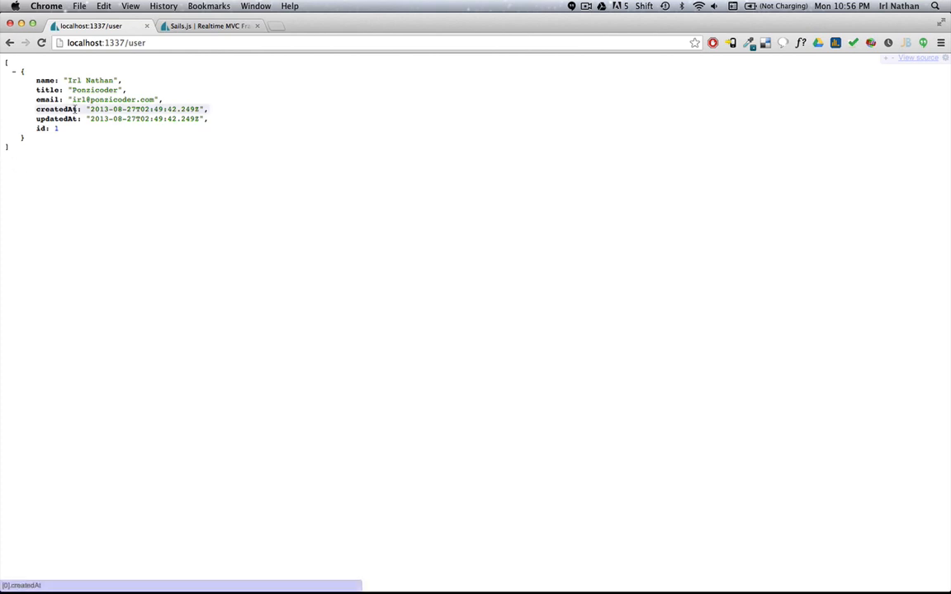
mouse_move(79, 105)
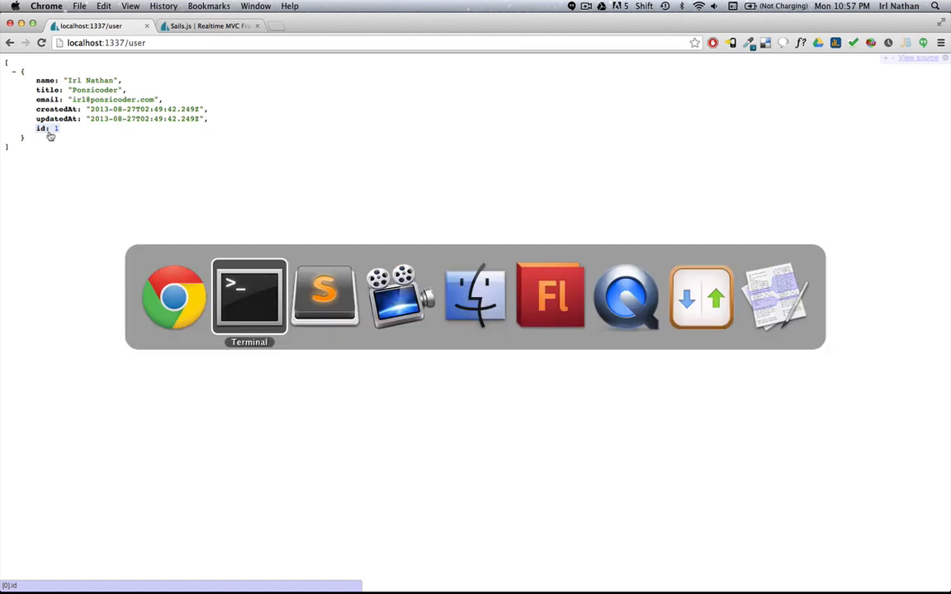
Comment out the whole toJSON function in User.js and save the model.
left_click(322, 298)
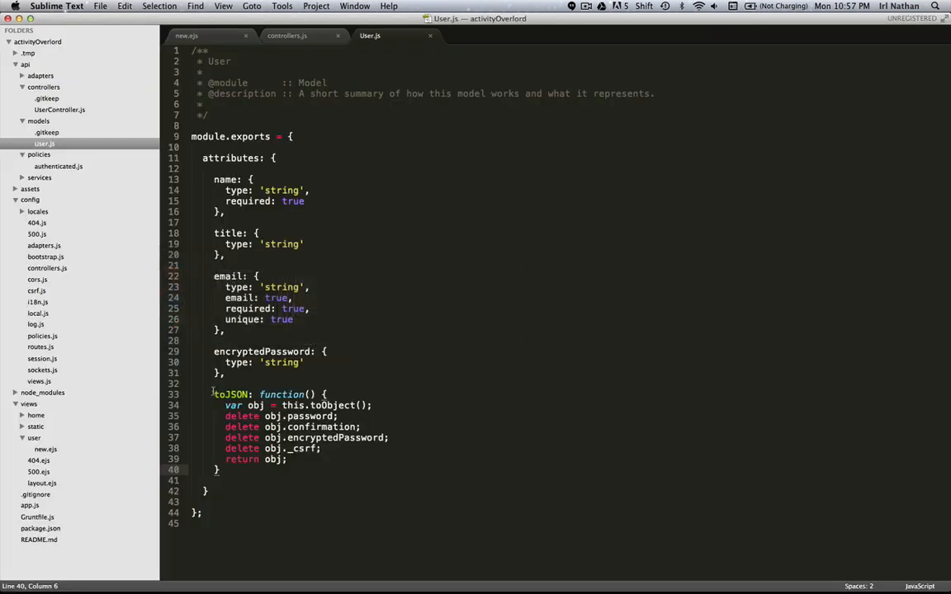
left_click_drag(212, 393, 219, 470)
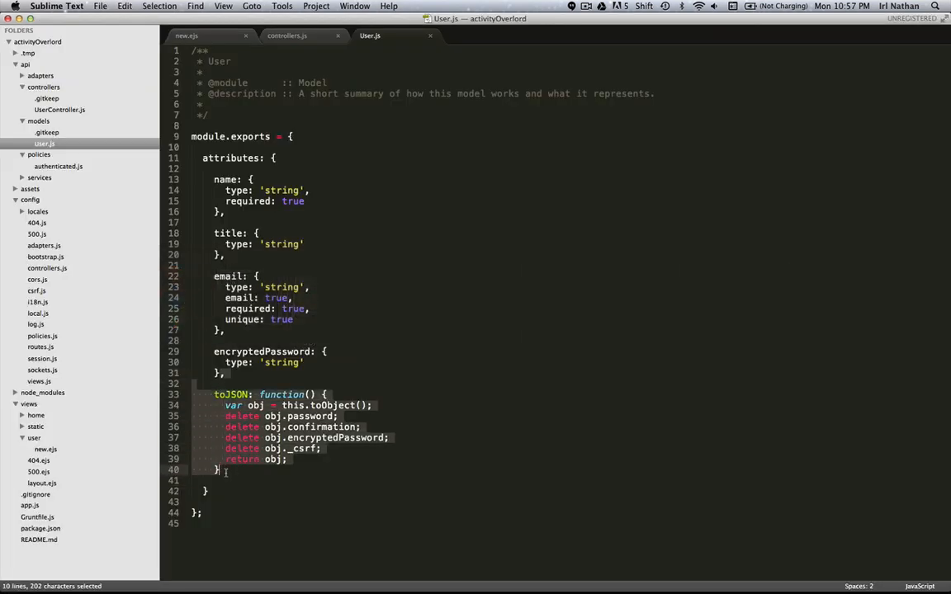
key("cmd+/")
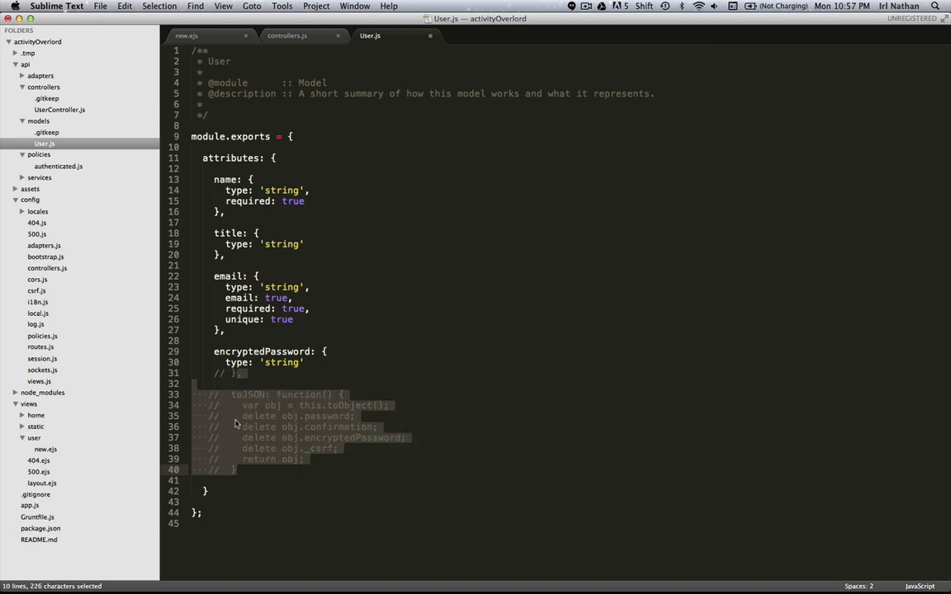
key("cmd+tab")
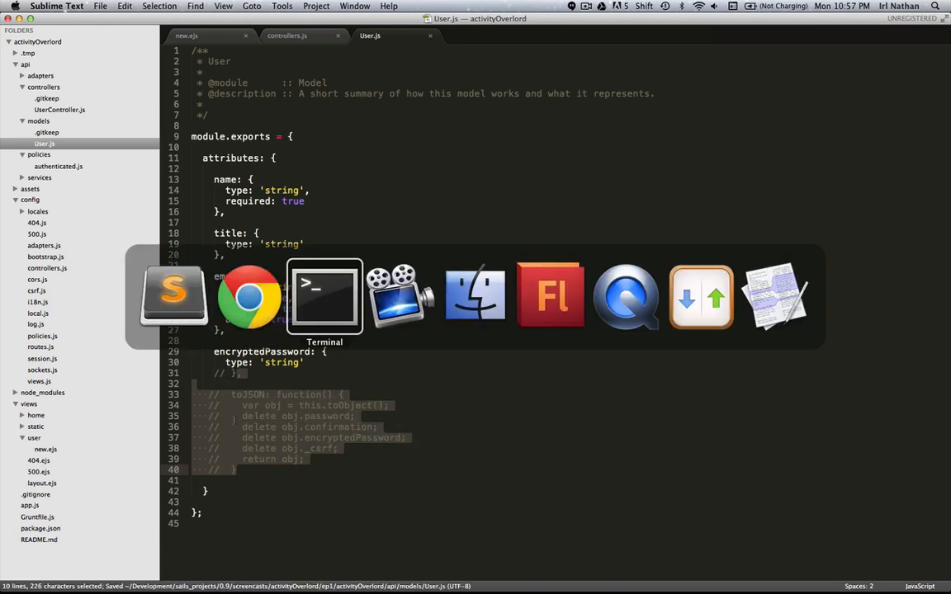
Restart the server with sails lift and remove the comma after encryptedPassword.
left_click(324, 295)
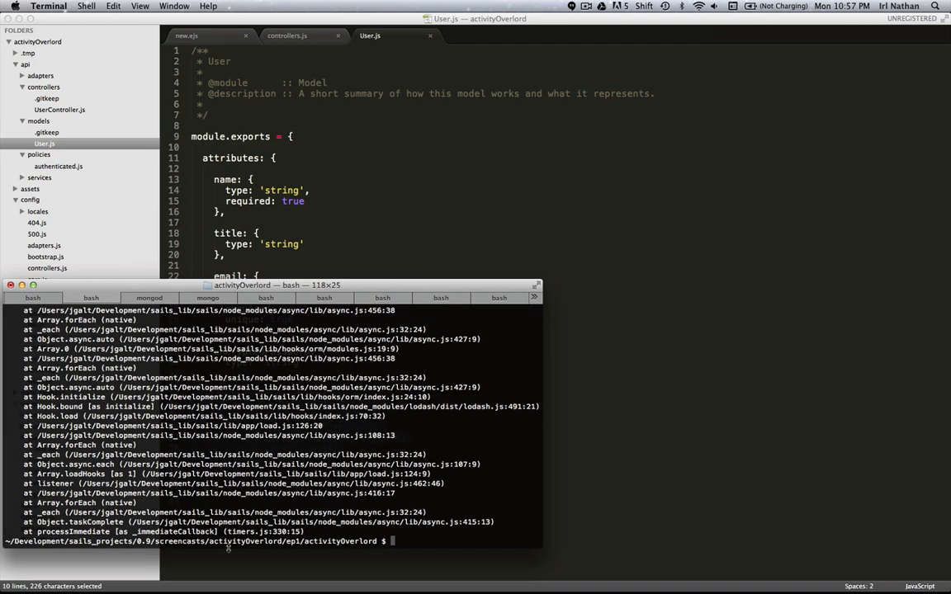
type("sails lift")
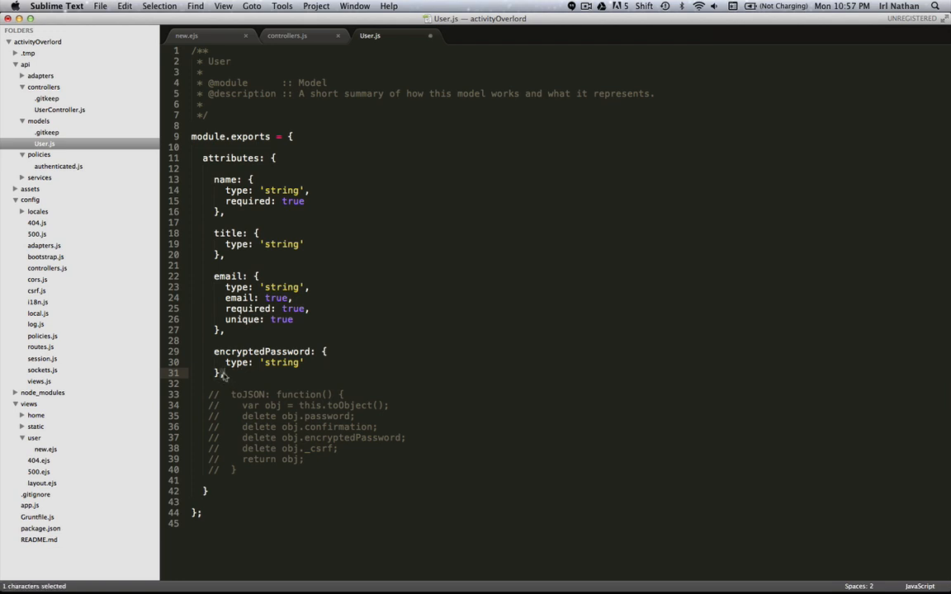
type("//")
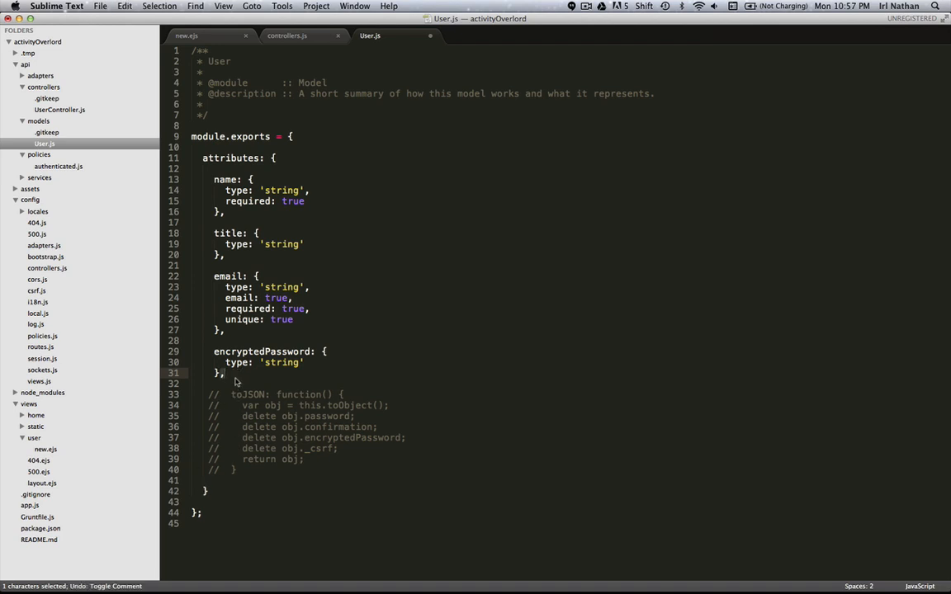
left_click(231, 372)
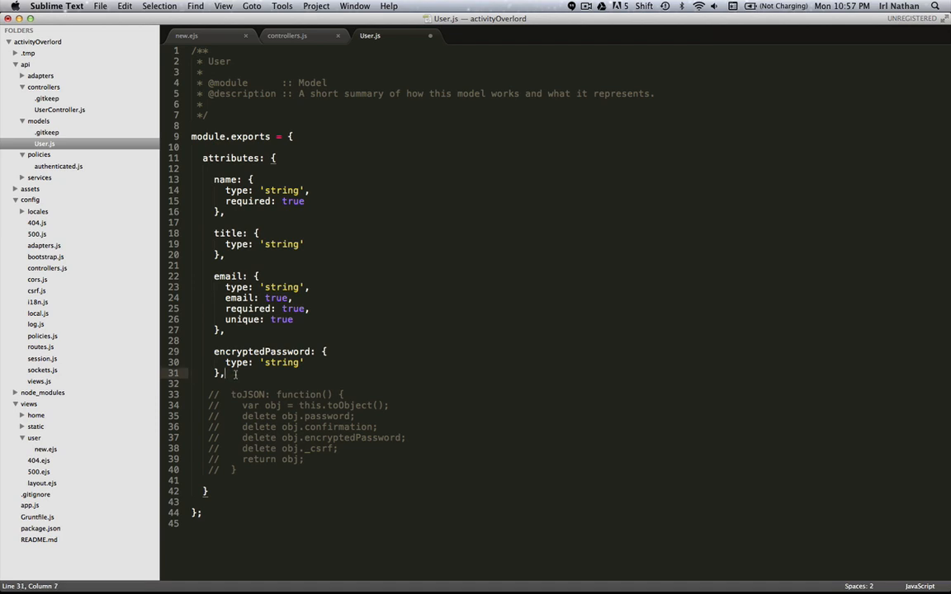
key("backspace")
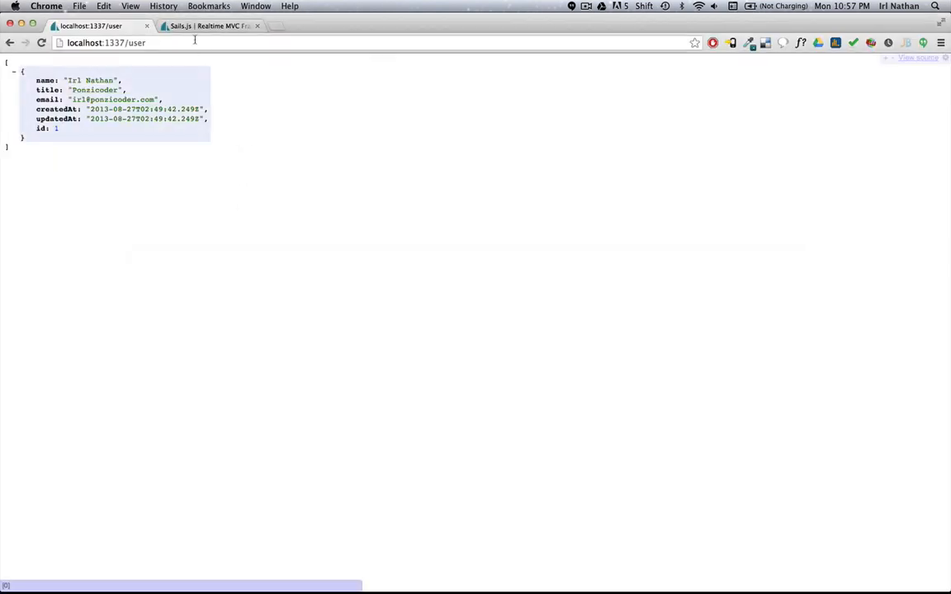
left_click(124, 44)
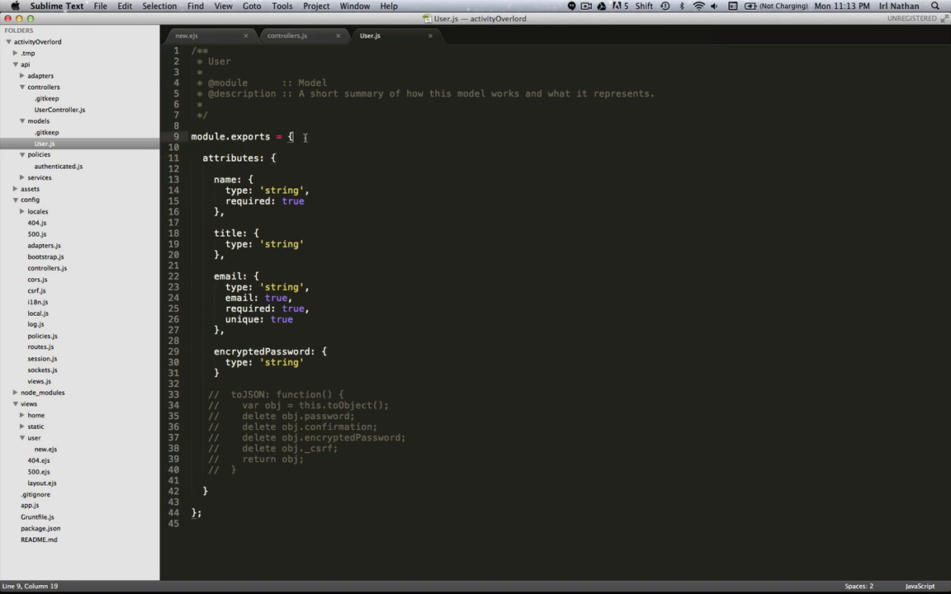
Add 'schema: true,' above the User model's attributes and save the file.
type("schema")
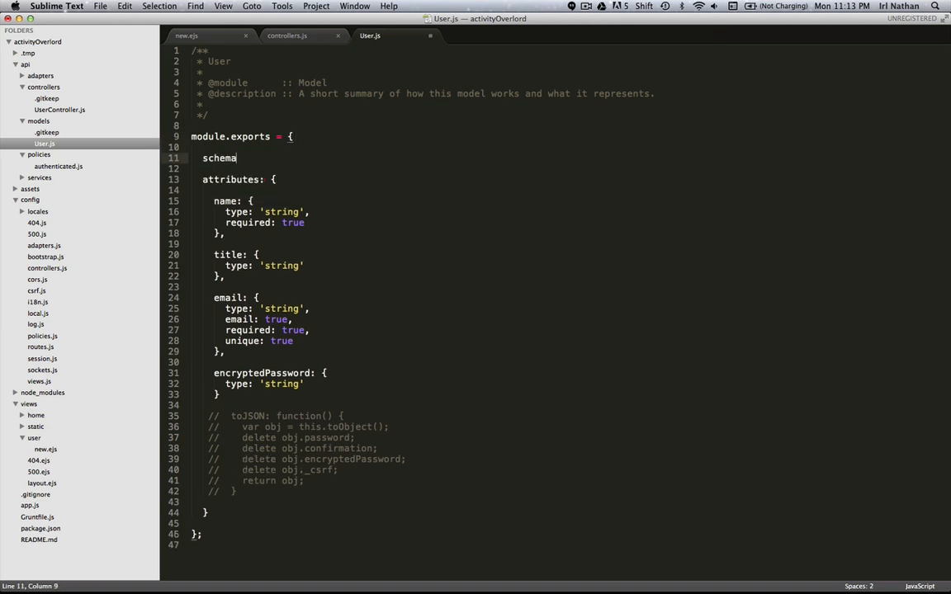
type(":")
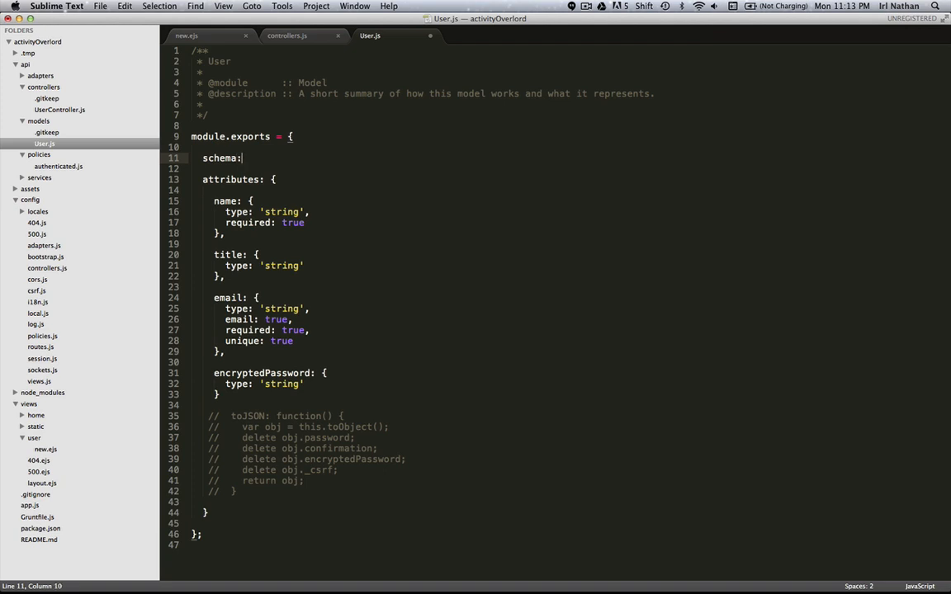
type("true,")
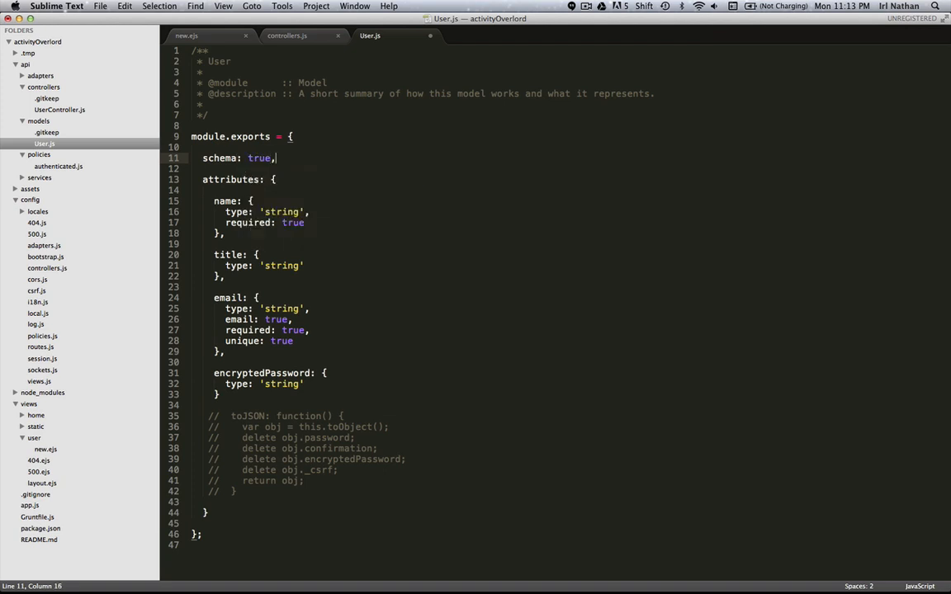
key("cmd+s")
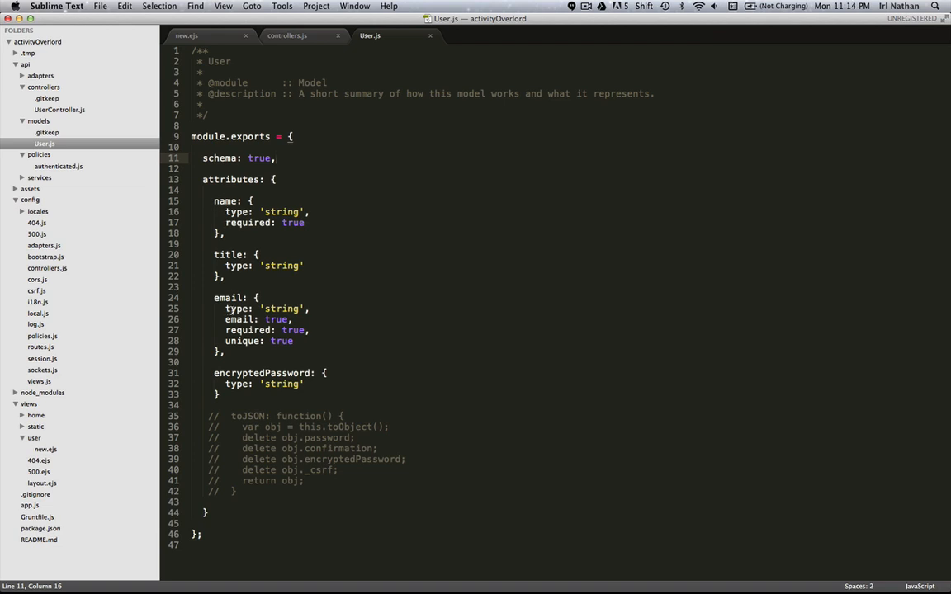
key("Cmd+Tab")
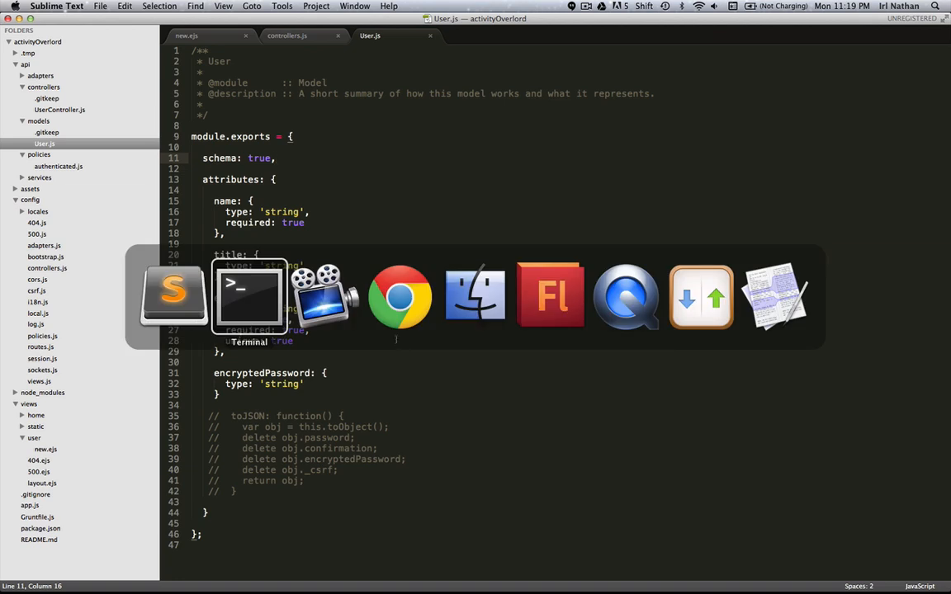
Append /new to the localhost:1337/user address in Chrome.
left_click(248, 297)
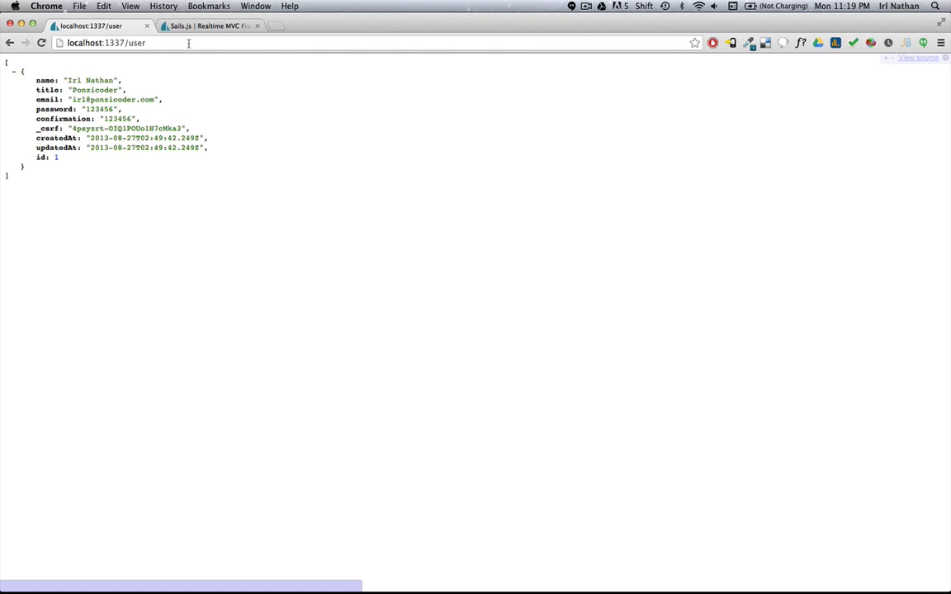
type("/new")
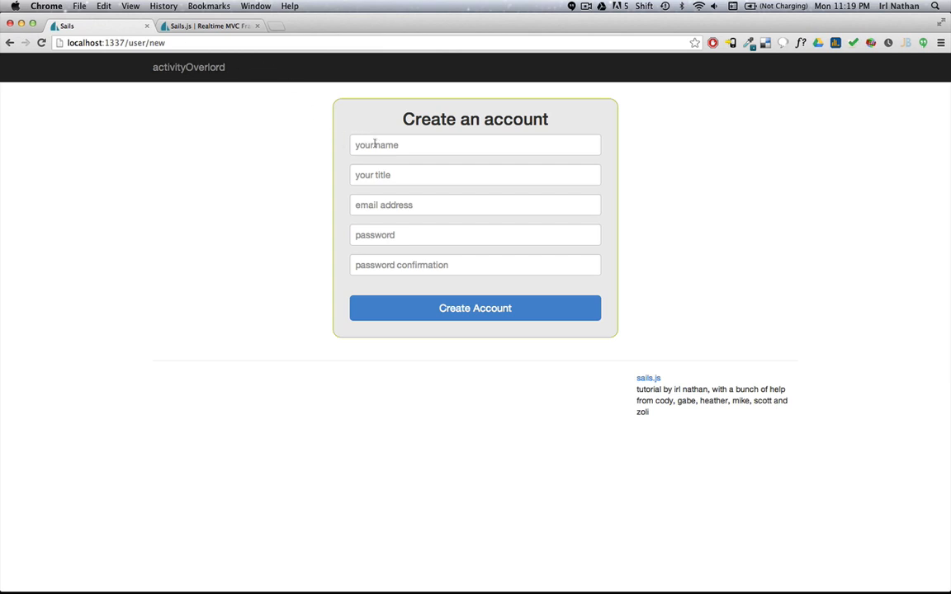
Create an account for Nikol titled Genius with a nik@tes email, then edit the URL.
type("Nikola Tesla")
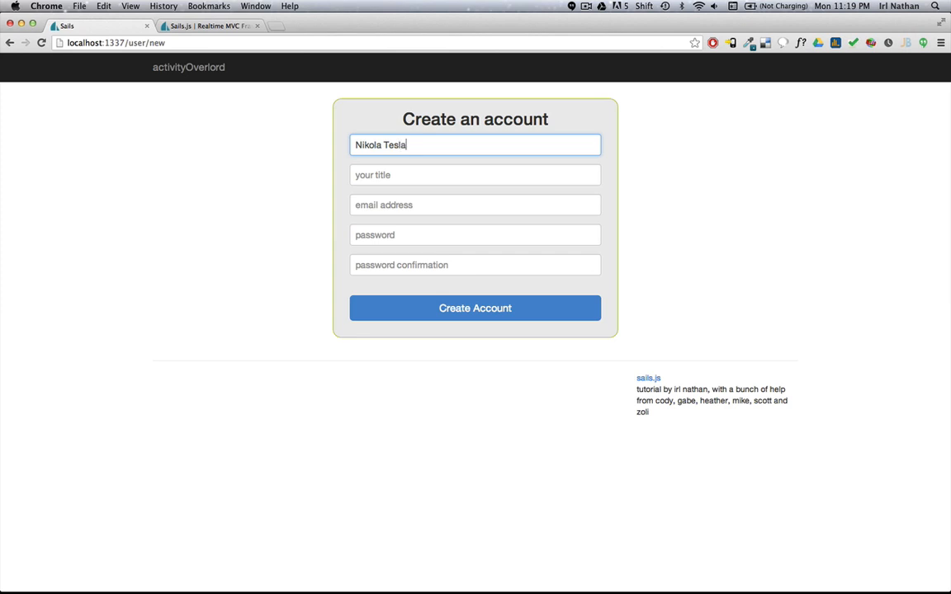
type("Genius")
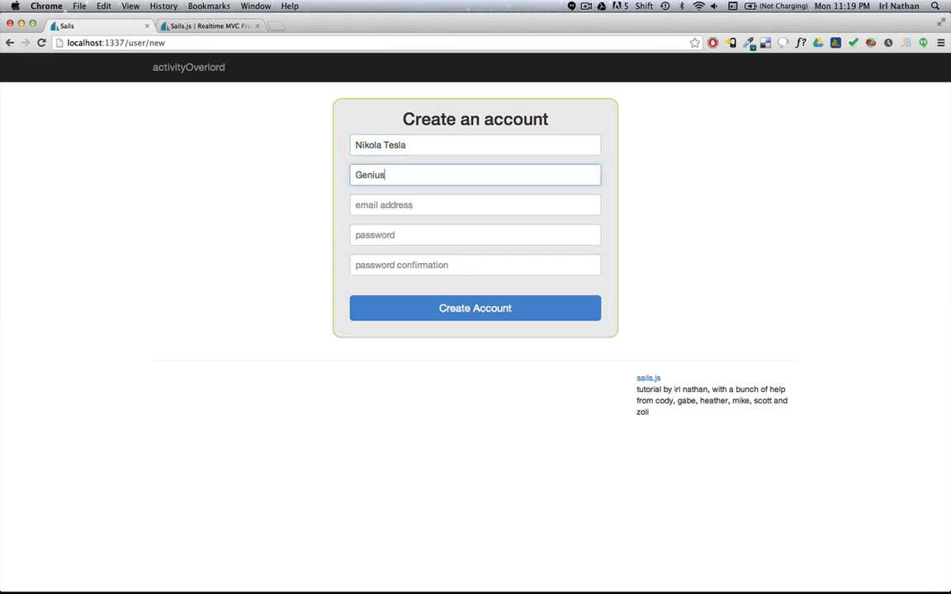
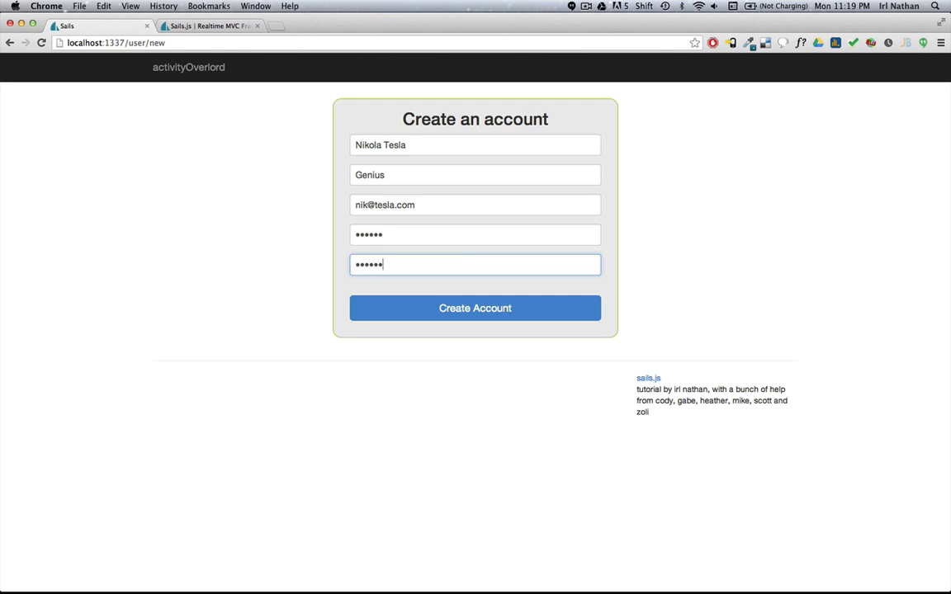
mouse_move(390, 308)
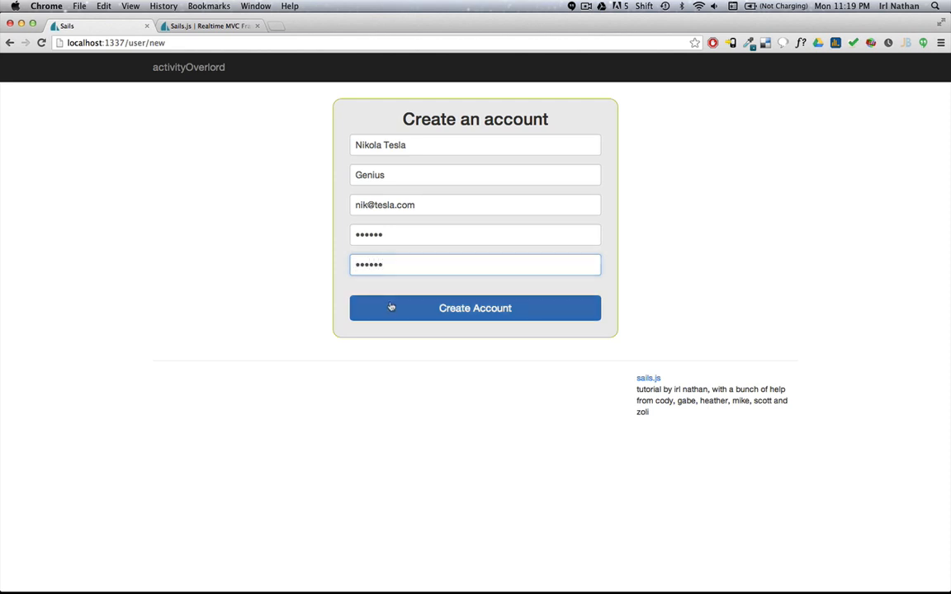
left_click(475, 308)
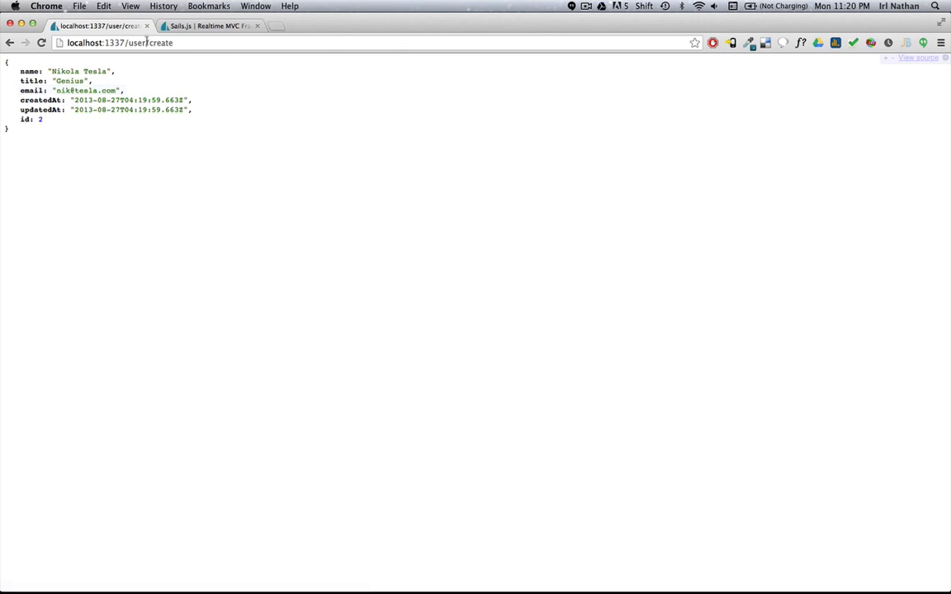
left_click(148, 45)
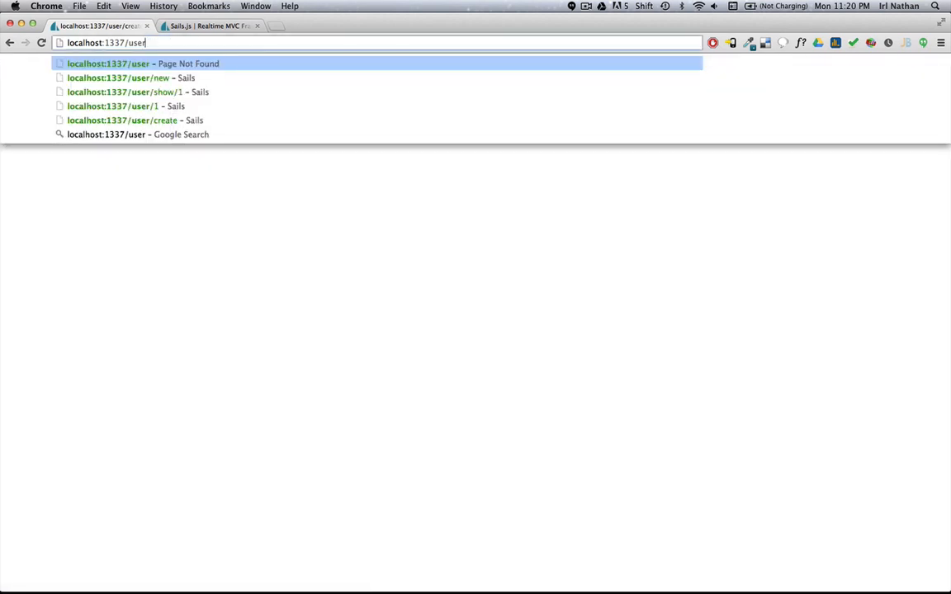